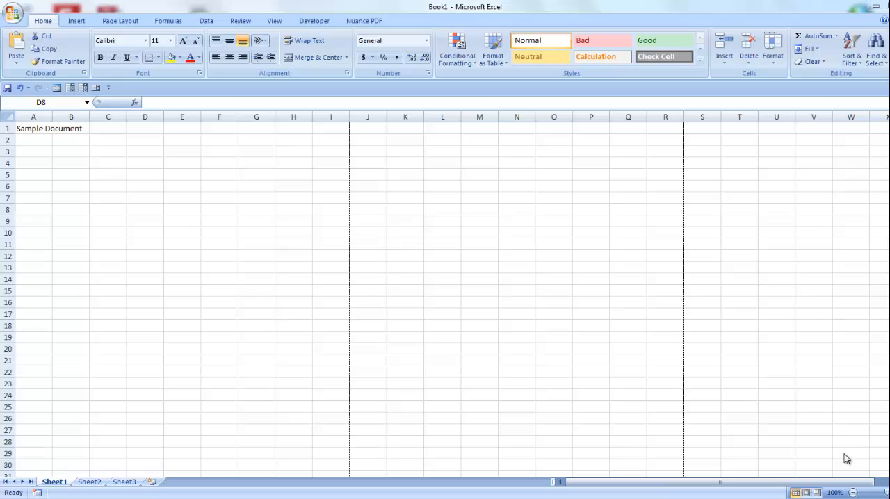
mouse_move(322, 208)
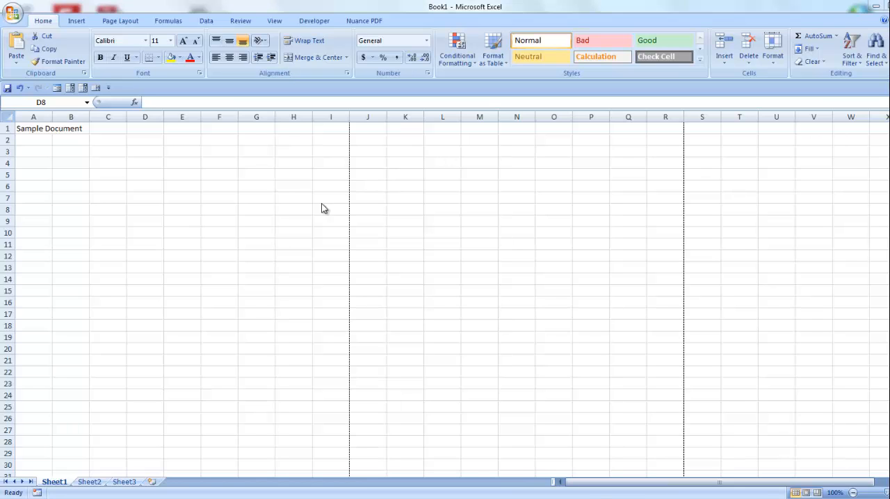
Bring up the Office file menu over the Sample Document sheet
left_click(12, 12)
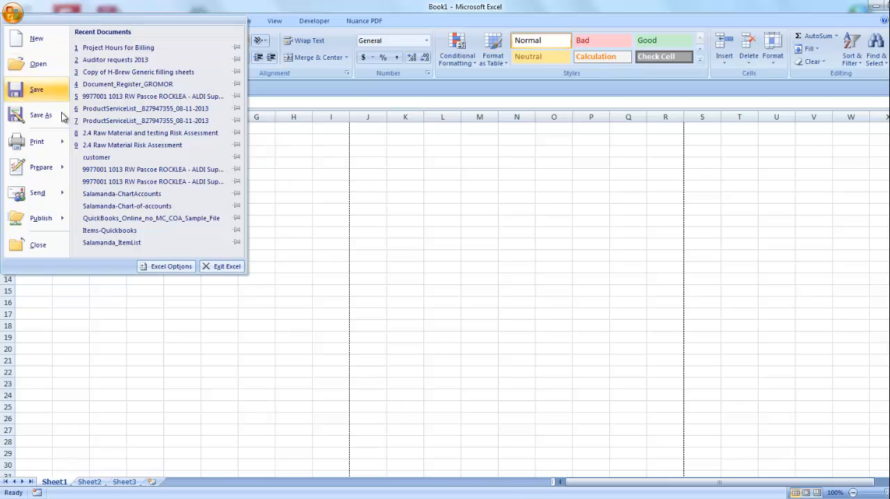
Preview the printed page, check its footer, and go to Page Setup's Header/Footer settings
left_click(36, 142)
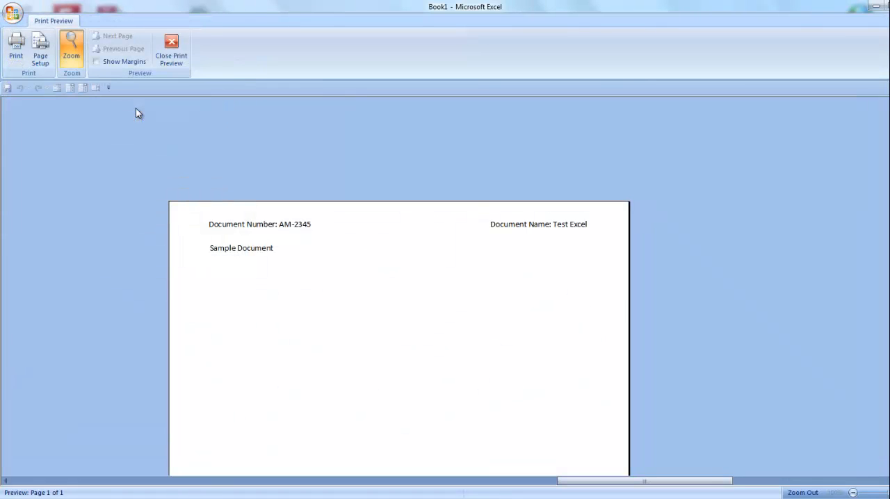
mouse_move(189, 235)
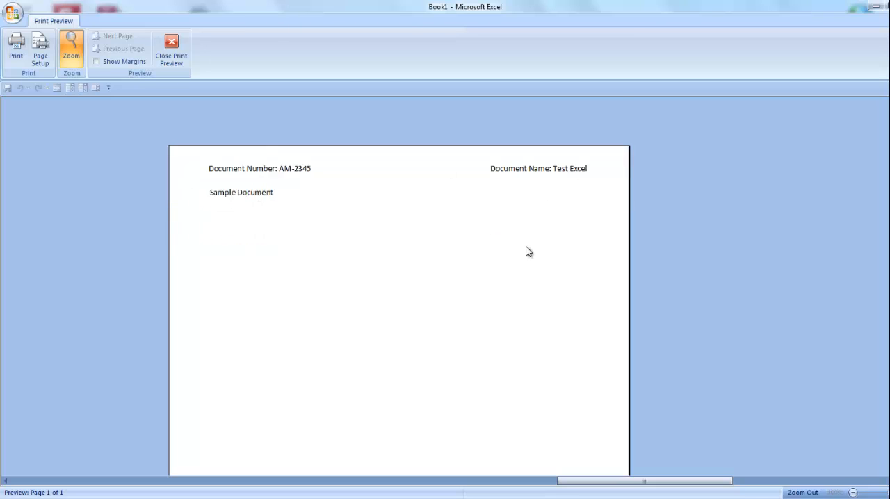
scroll("down", 3)
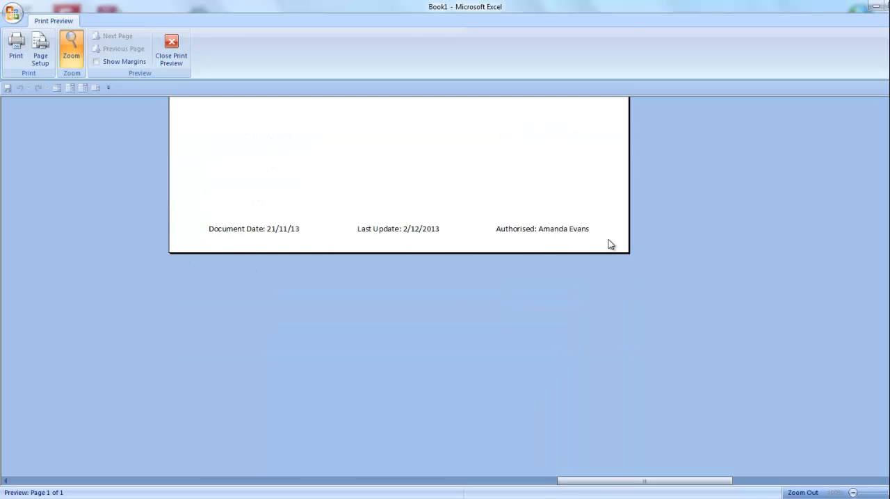
scroll("up", 3)
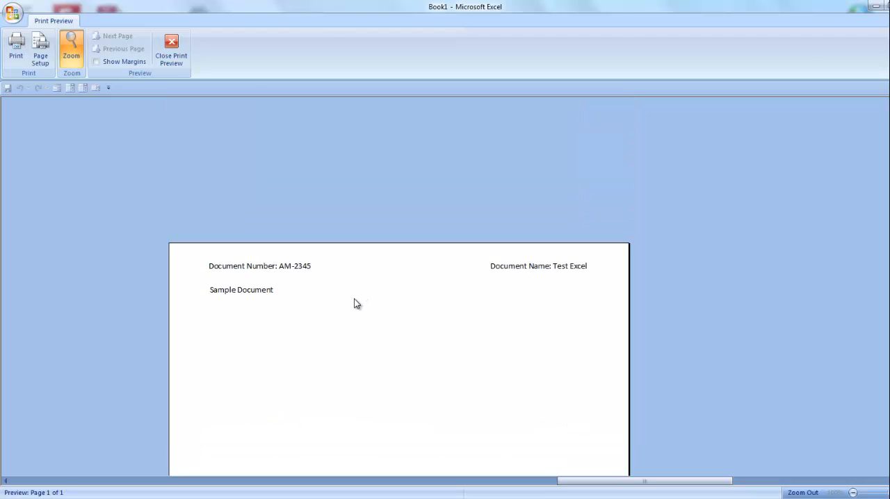
mouse_move(107, 136)
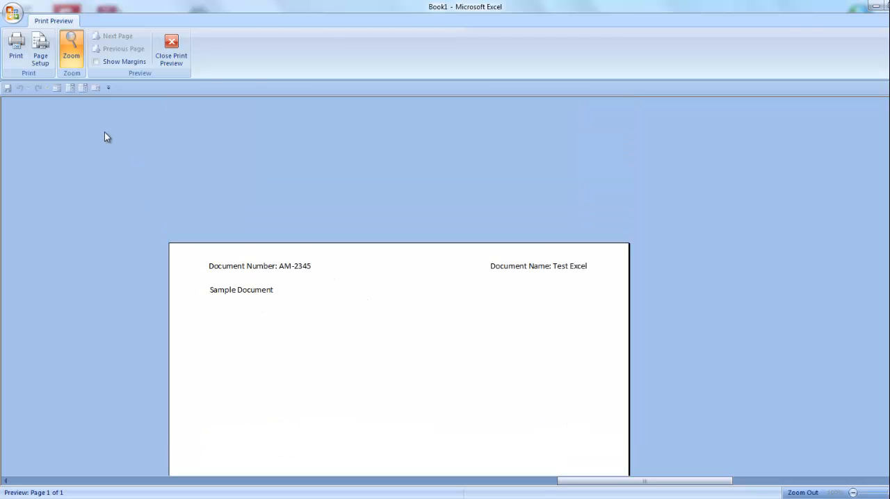
left_click(39, 49)
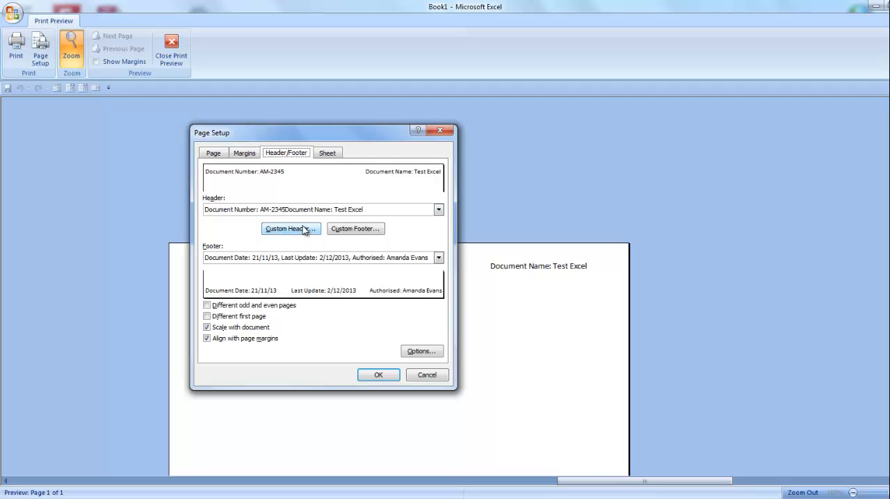
Add 'Test' to the custom header's centre section, between document number and document name
left_click(291, 228)
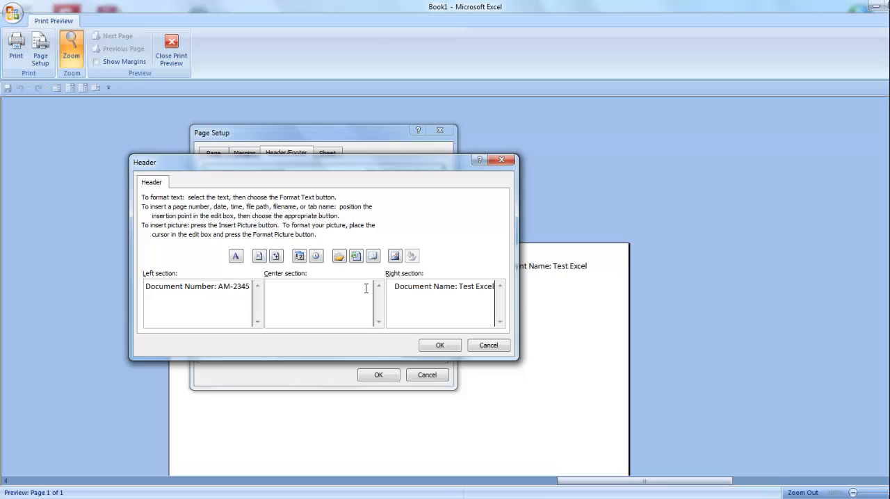
type("Test")
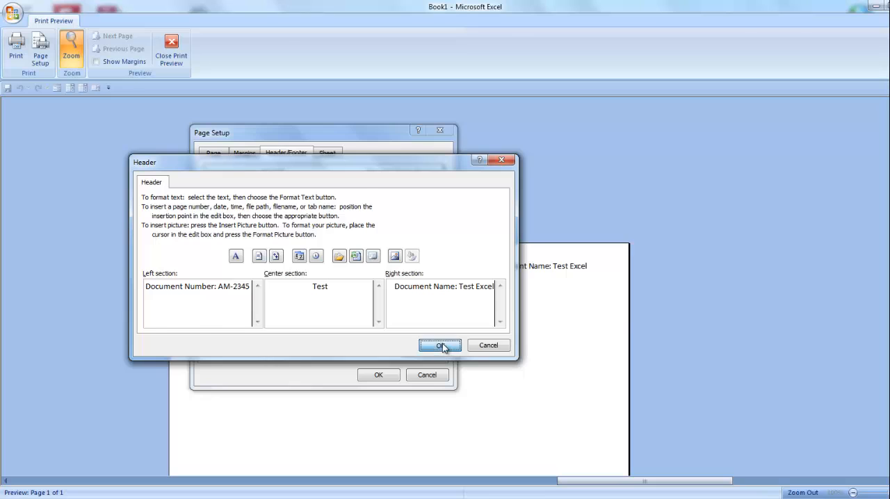
left_click(440, 345)
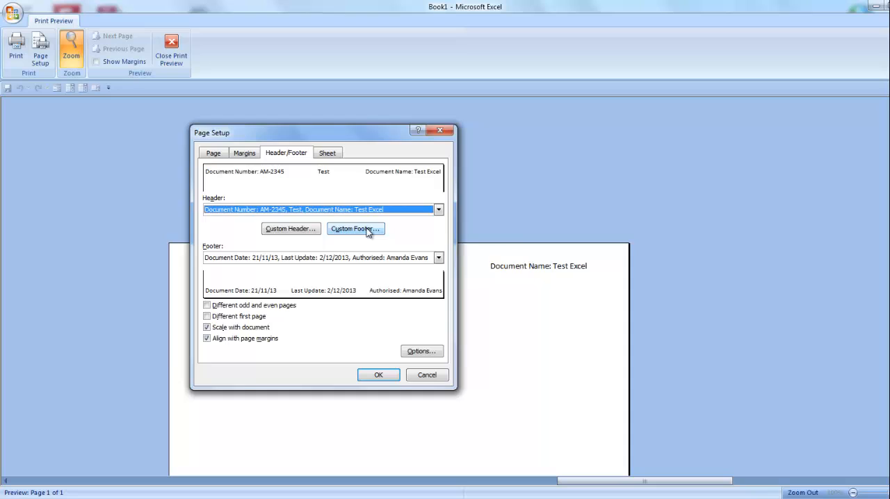
Replace the footer's Last Update date with an automatic current-date field and confirm
left_click(356, 228)
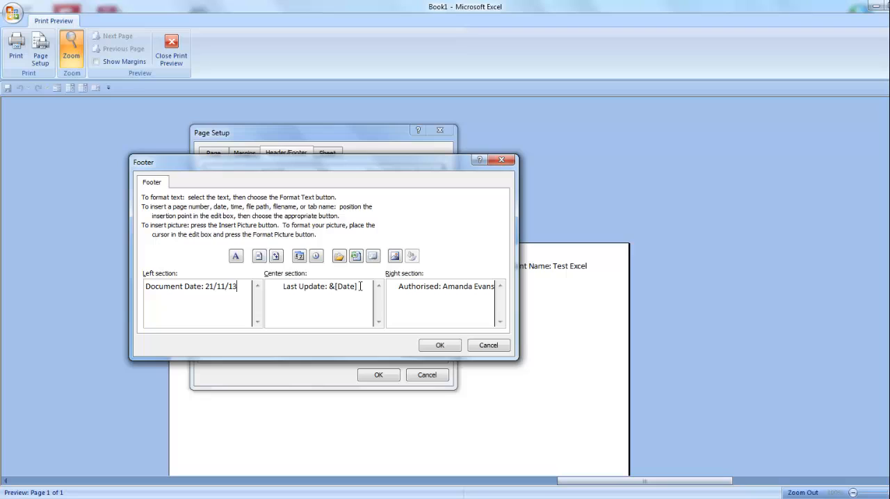
double_click(342, 287)
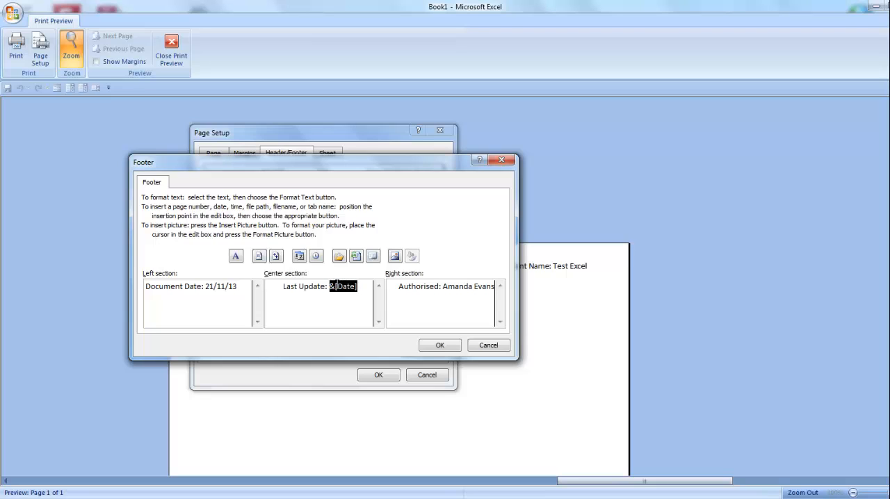
key("Delete")
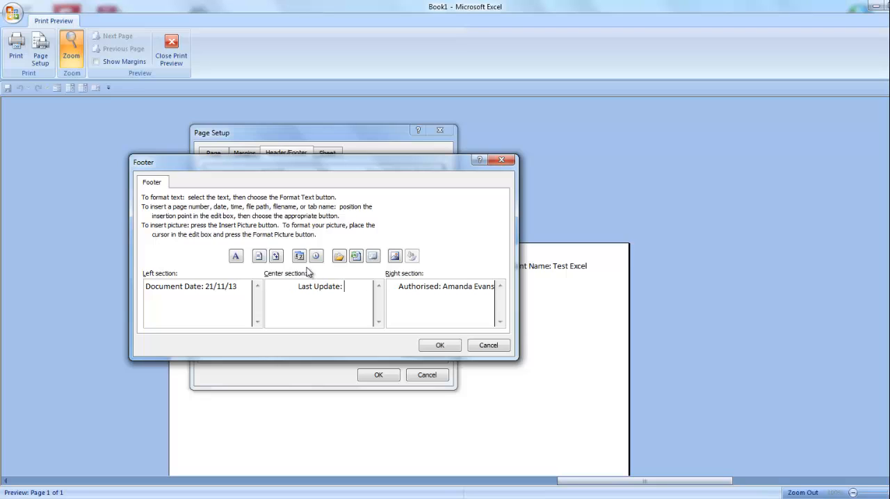
mouse_move(299, 256)
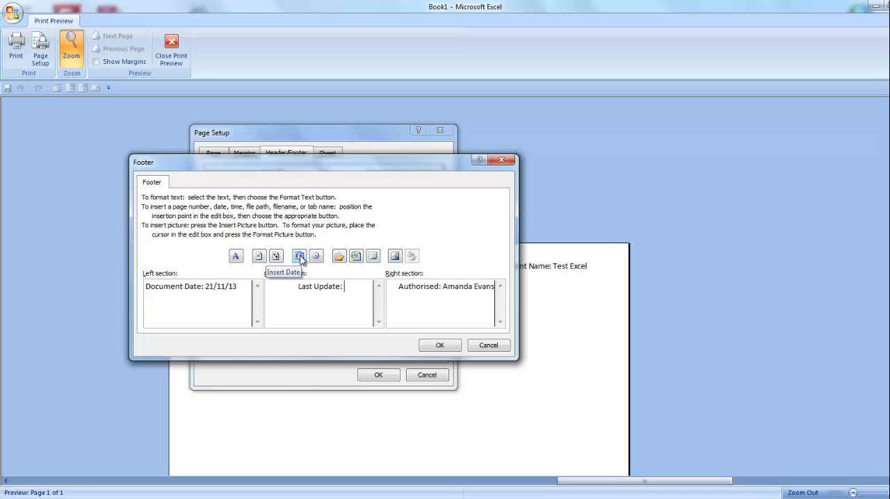
left_click(299, 256)
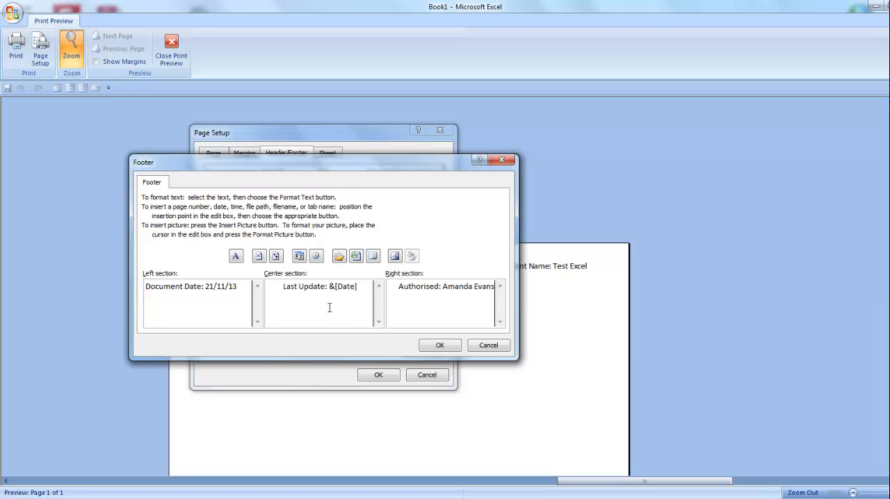
mouse_move(344, 300)
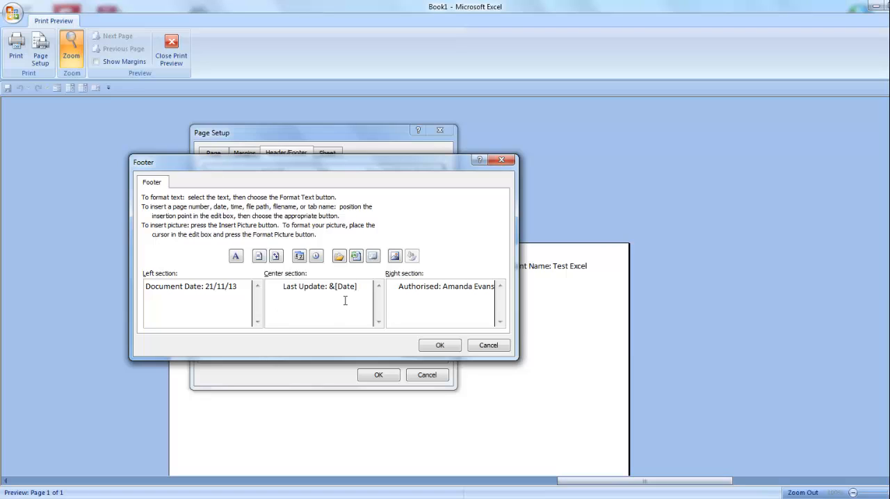
left_click(439, 345)
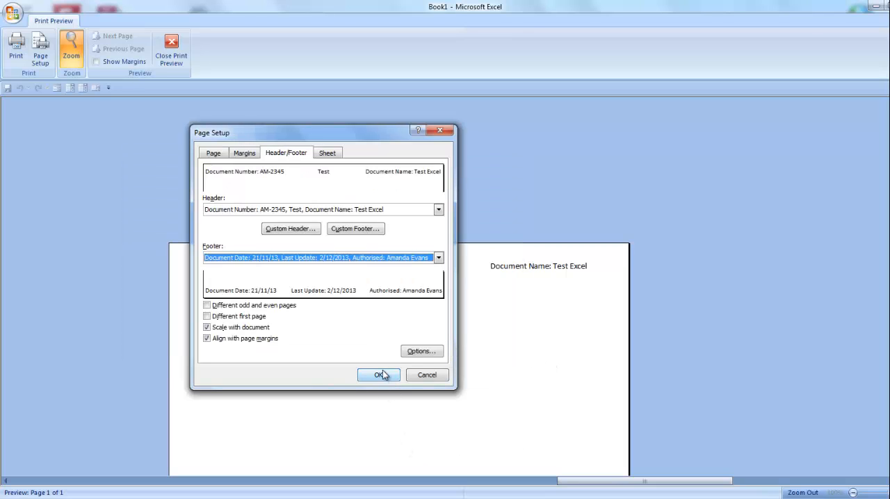
Apply the header and footer settings and zoom the preview to inspect the revised header
left_click(378, 375)
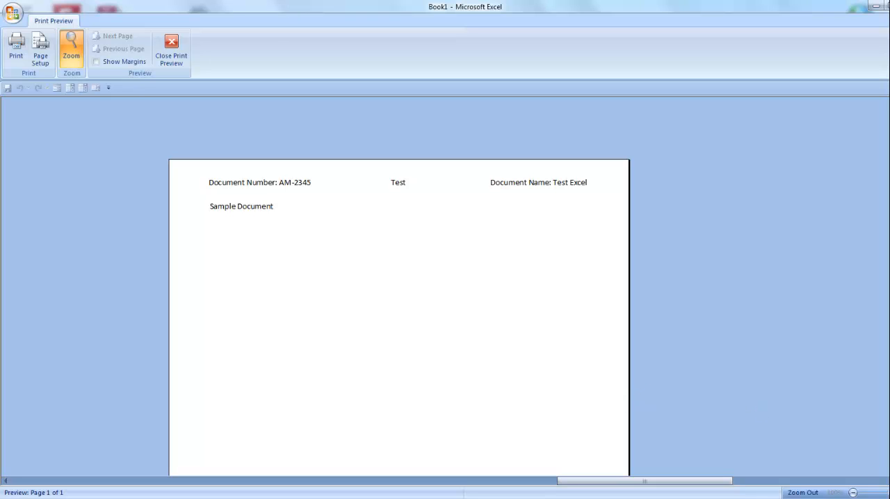
mouse_move(350, 232)
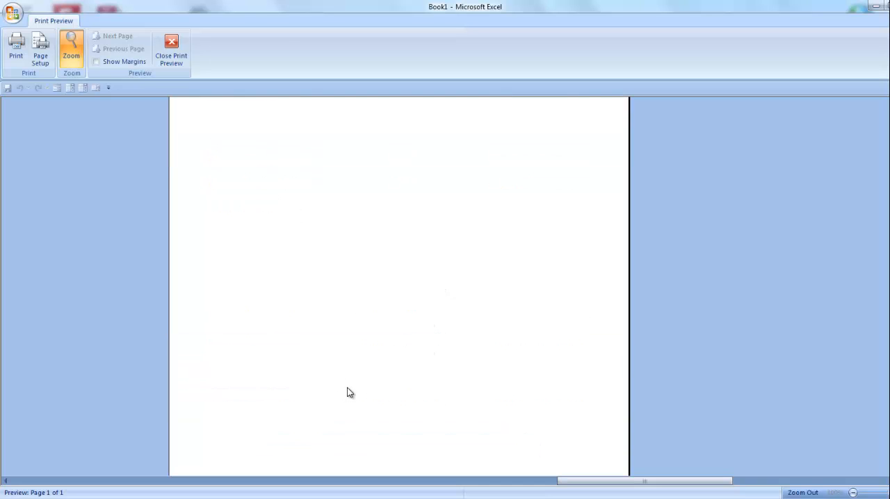
left_click(71, 50)
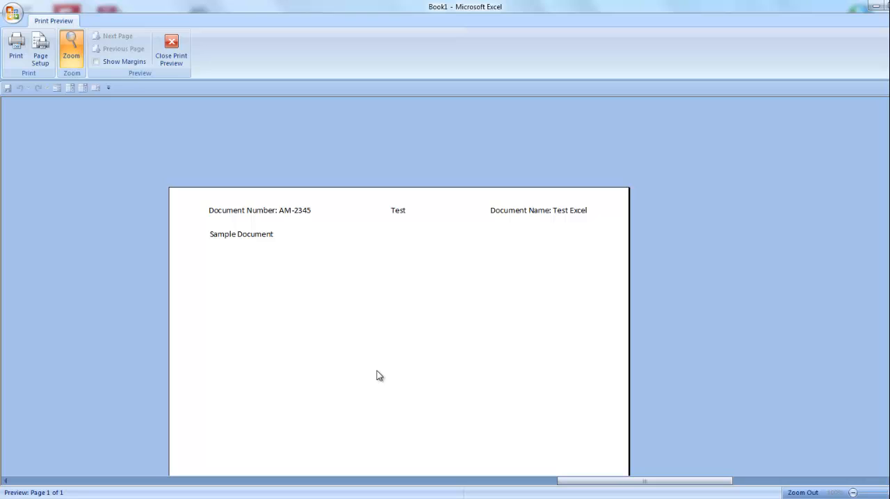
mouse_move(187, 77)
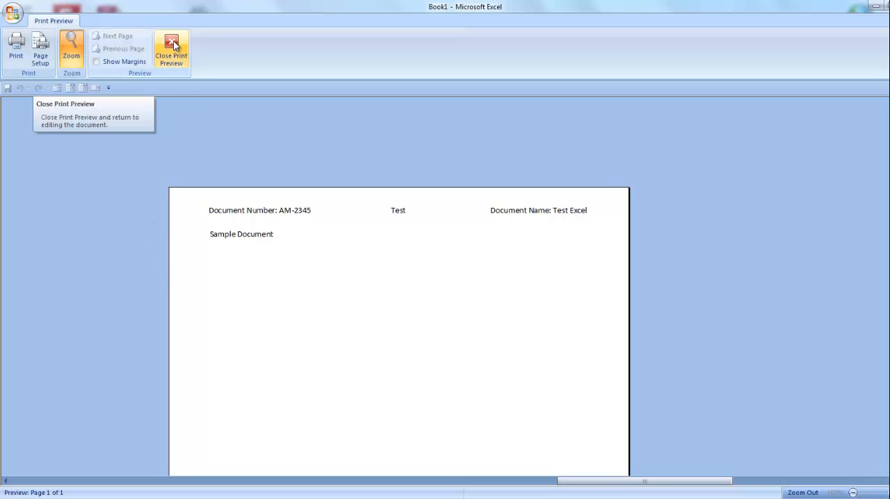
Close Print Preview and return to the worksheet showing Sample Document
left_click(170, 50)
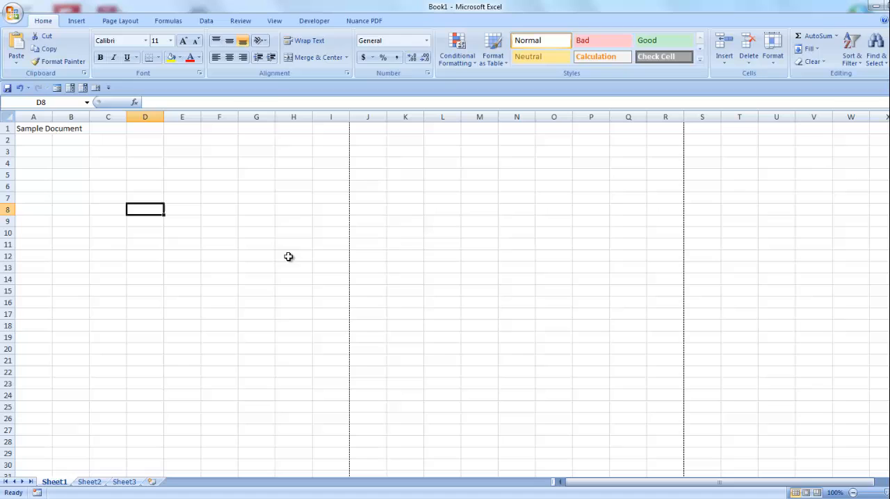
mouse_move(8, 87)
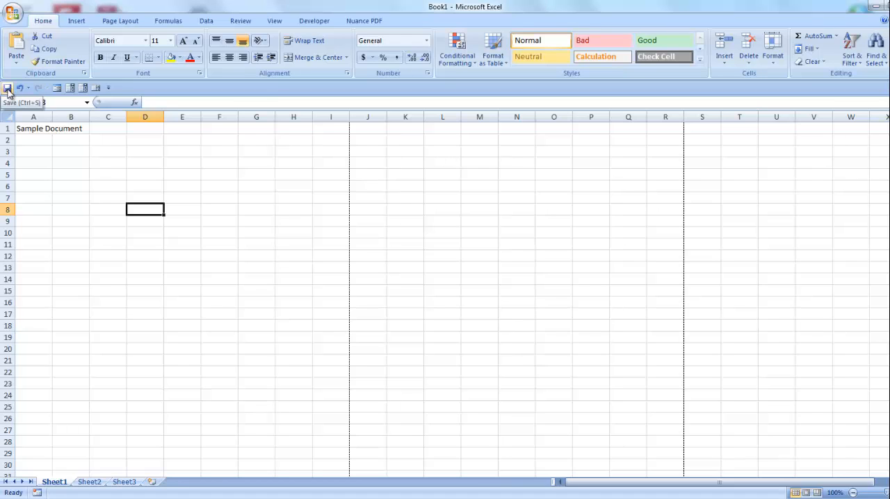
mouse_move(287, 292)
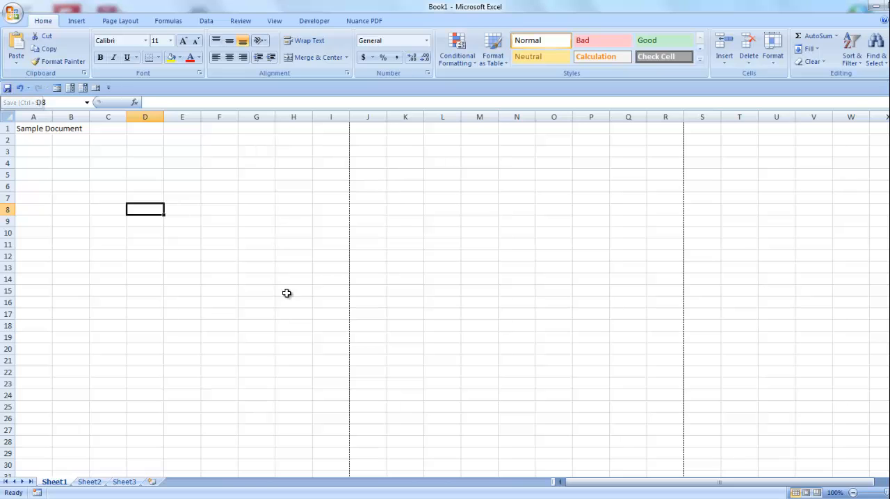
mouse_move(667, 451)
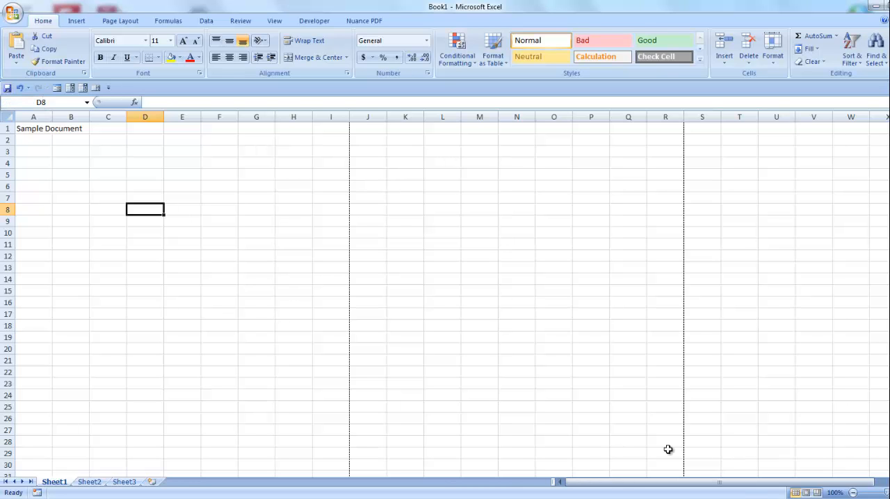